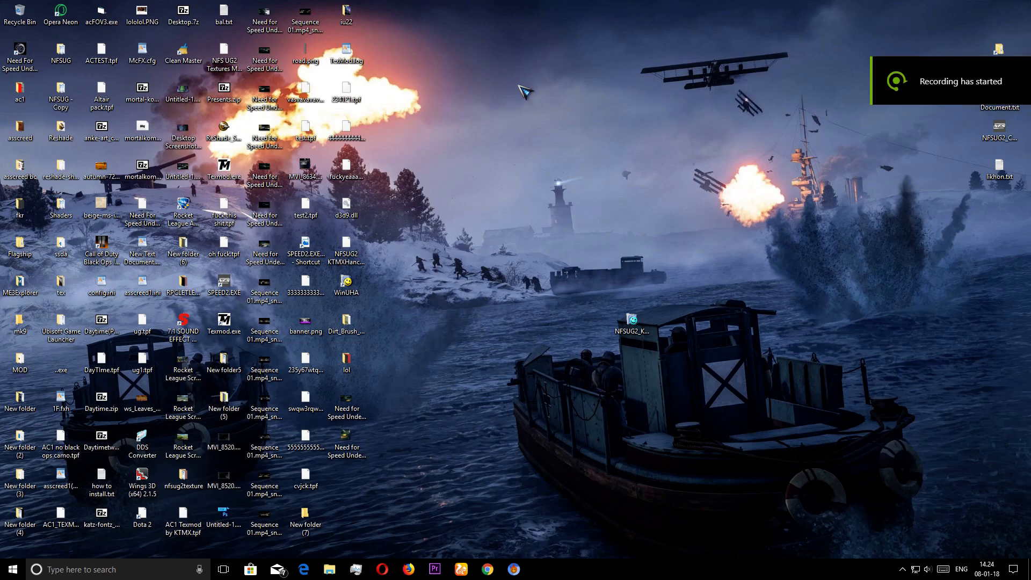
mouse_move(812, 218)
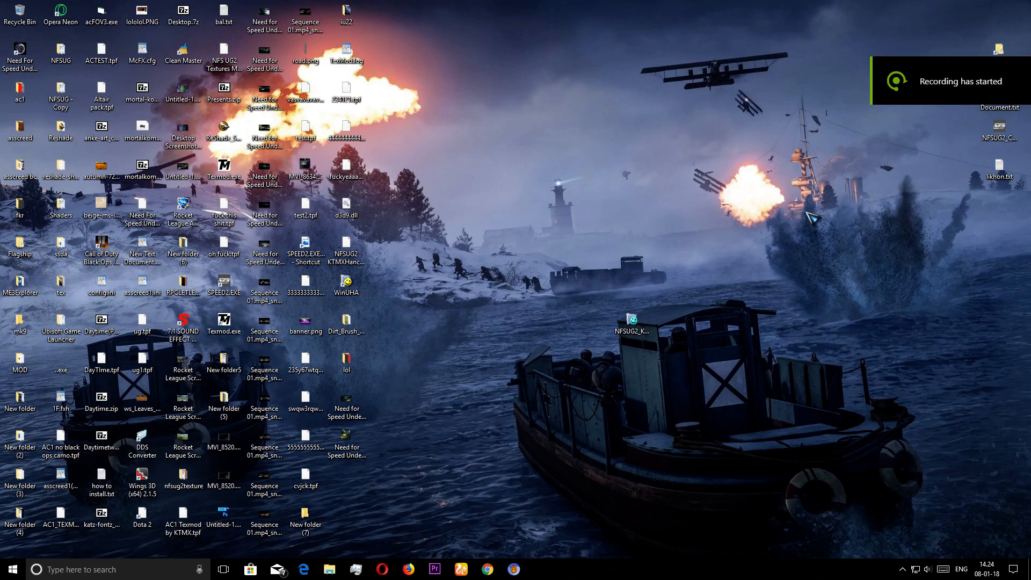
mouse_move(753, 227)
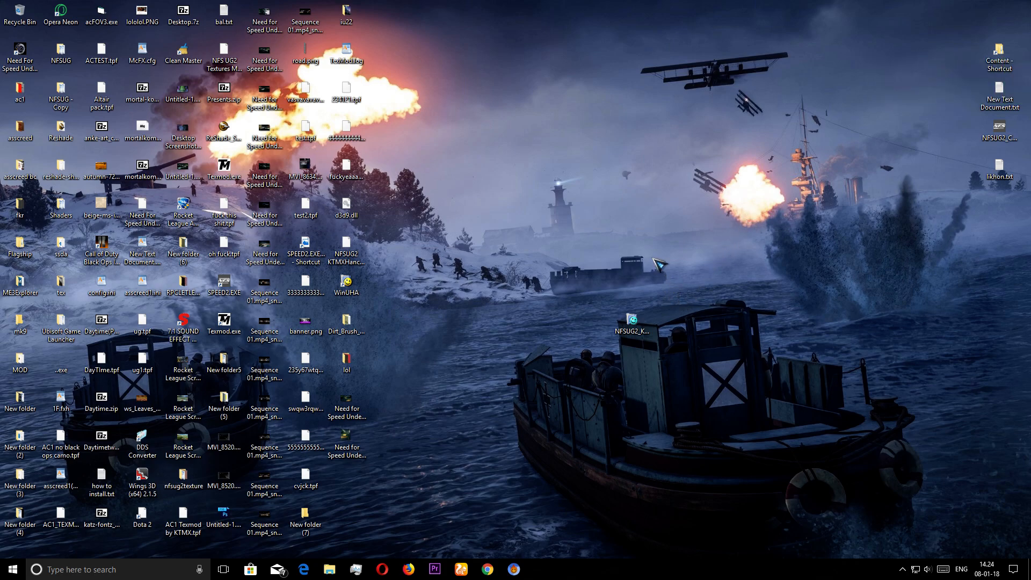
mouse_move(739, 283)
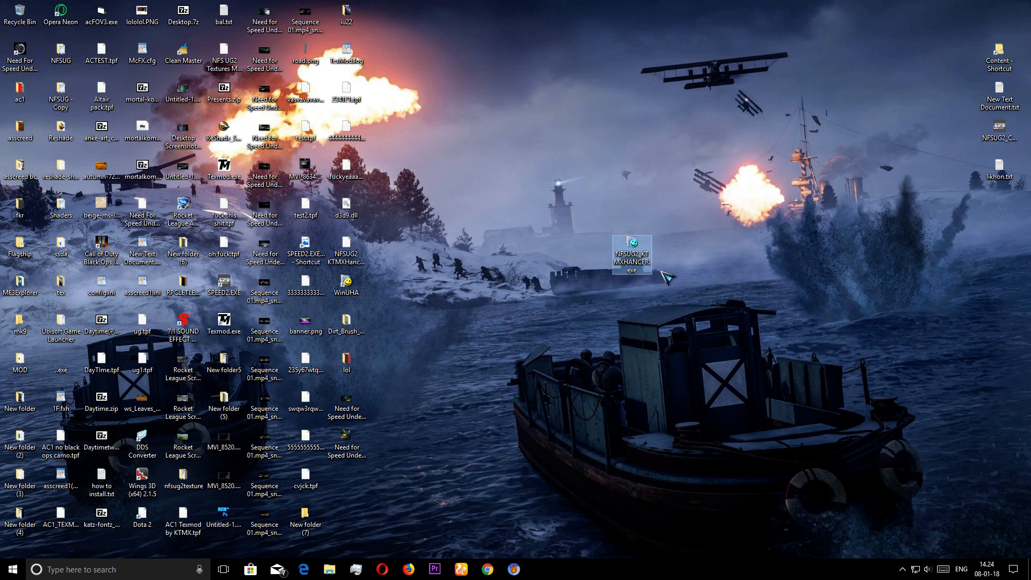
mouse_move(667, 269)
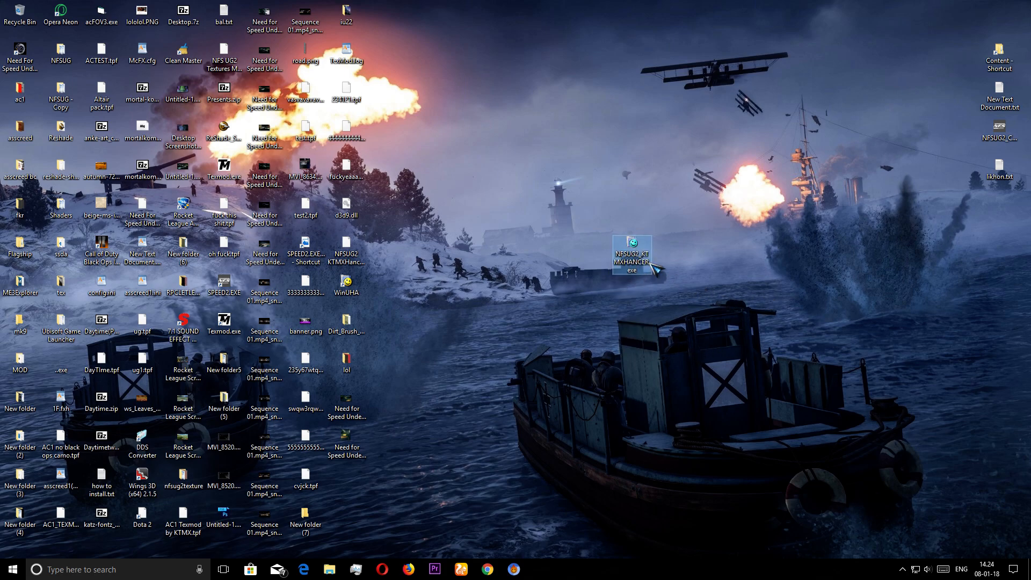
mouse_move(631, 253)
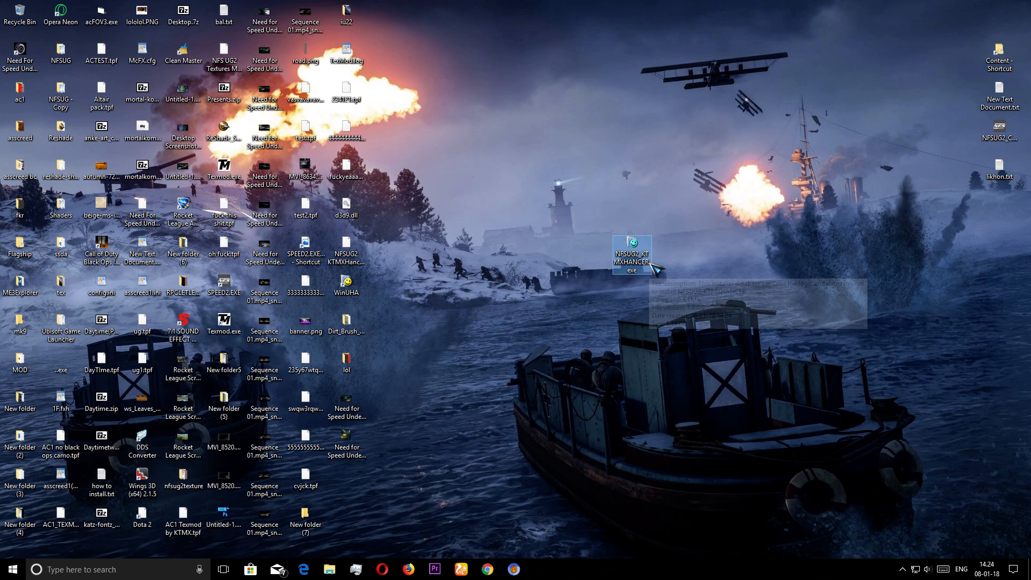
mouse_move(658, 267)
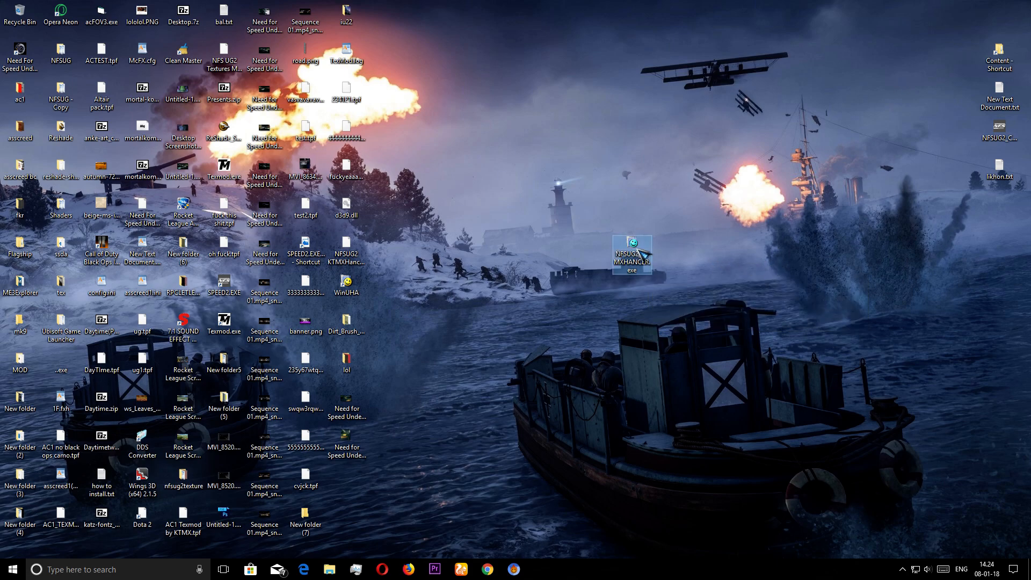
Launch NFSUG2_KTMXHancer.exe setup and cancel the installation from its window
double_click(632, 255)
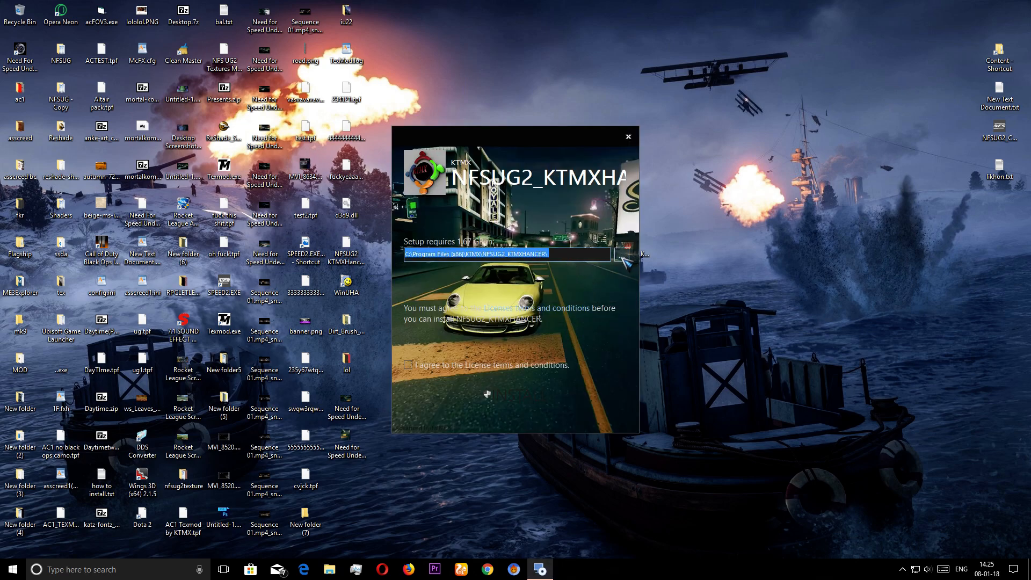
mouse_move(638, 266)
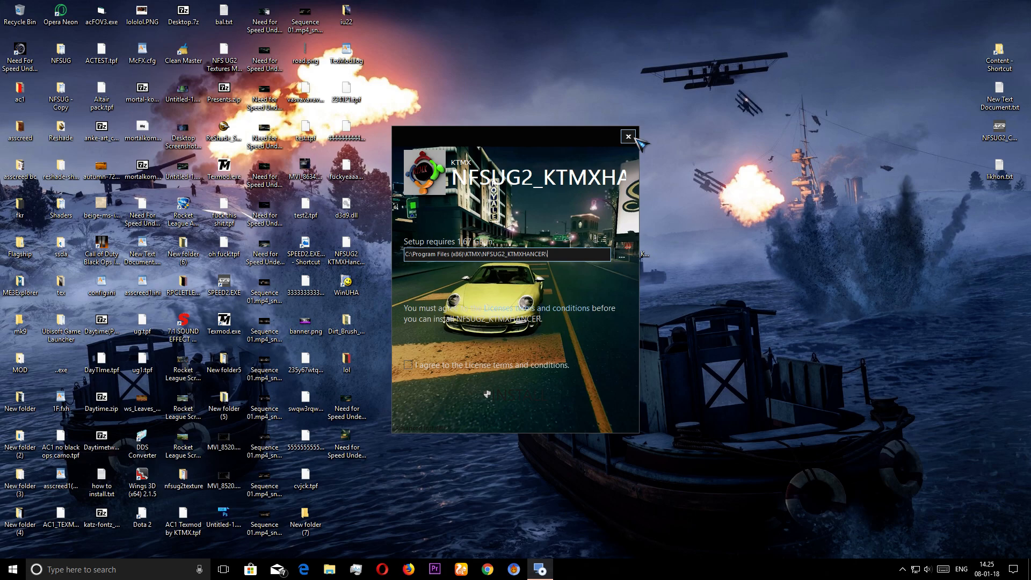
left_click(627, 137)
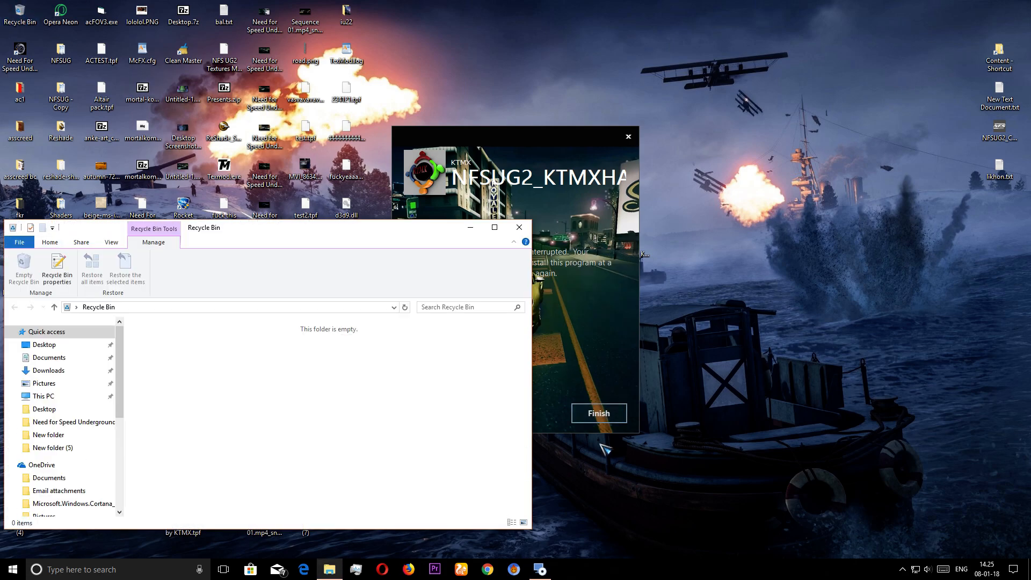
Finish the interrupted installer and browse E:\Sick_Games\NFSUG2_KTMXHancer down to Setup.bat and SPEED2.EXE
left_click(597, 413)
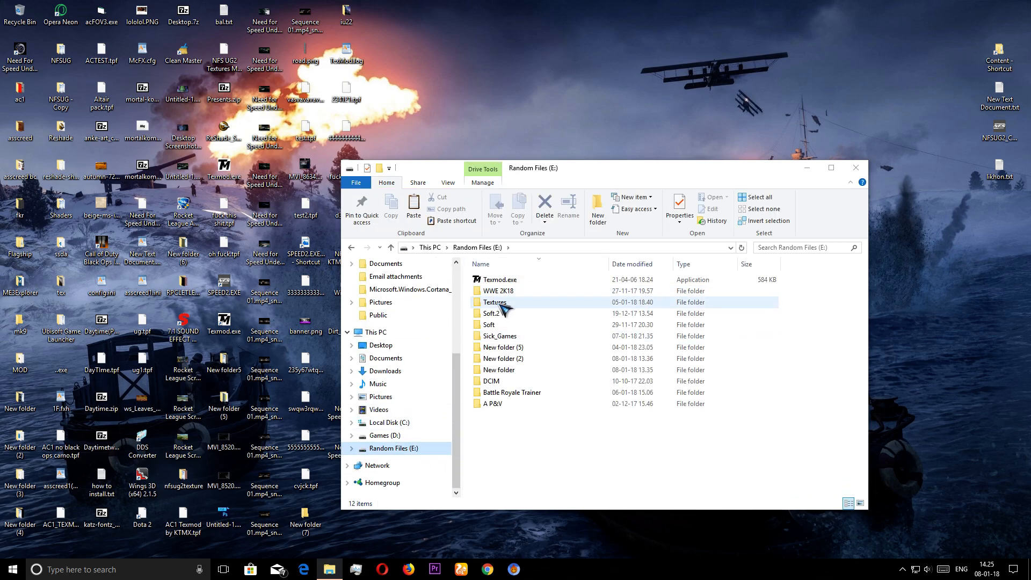
double_click(500, 335)
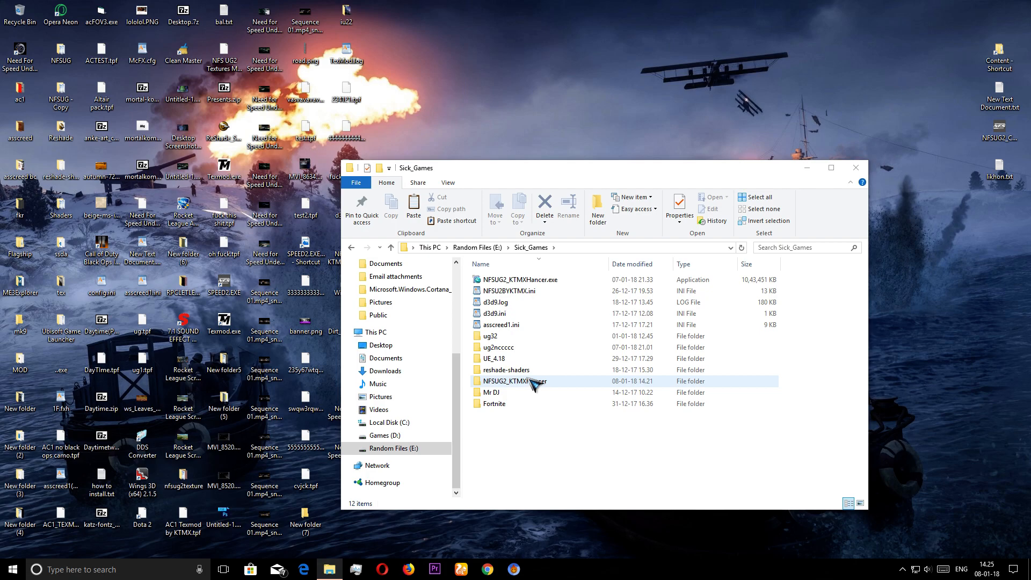
mouse_move(533, 382)
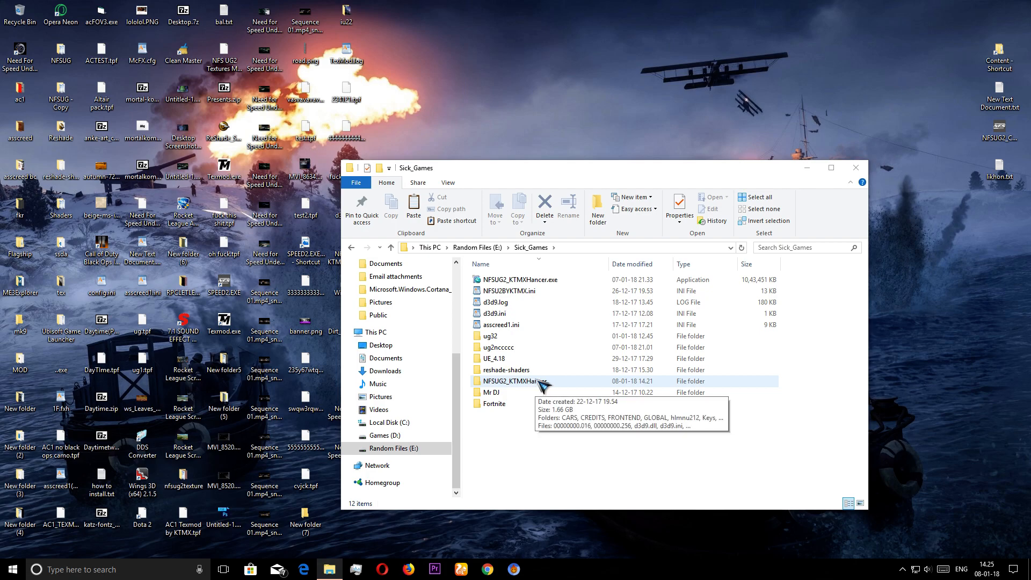
double_click(520, 381)
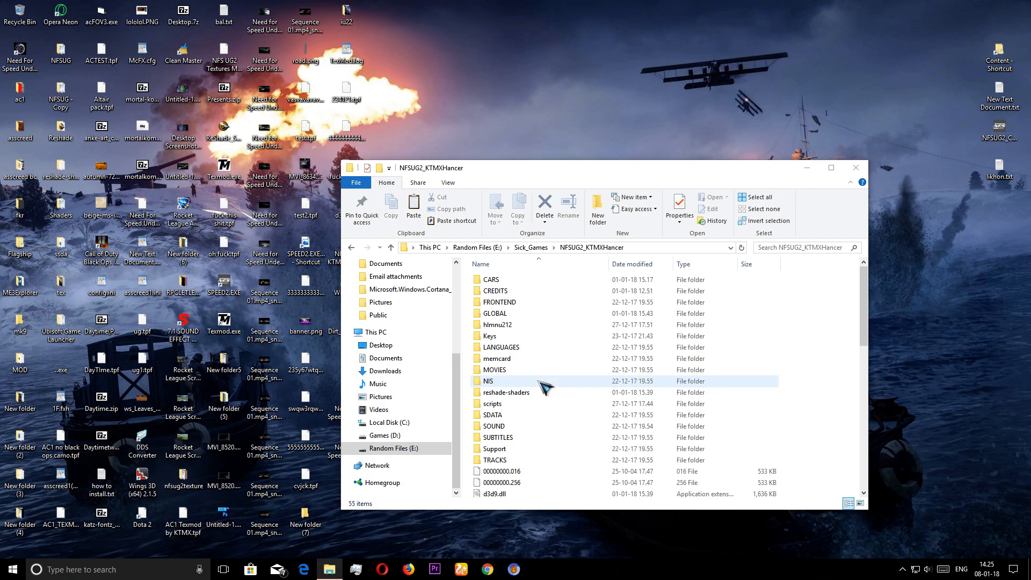
scroll("down", 3)
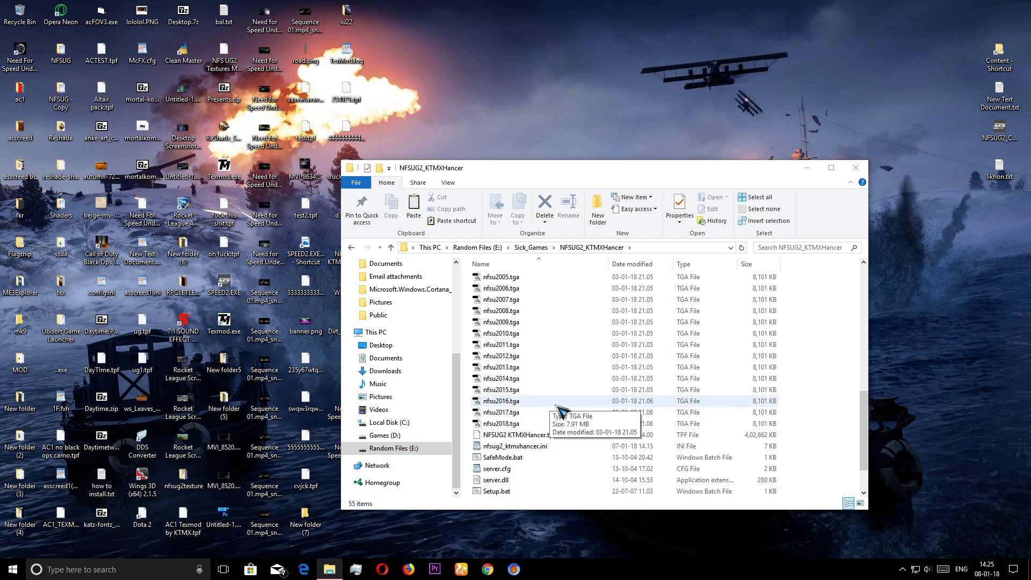
scroll("down", 3)
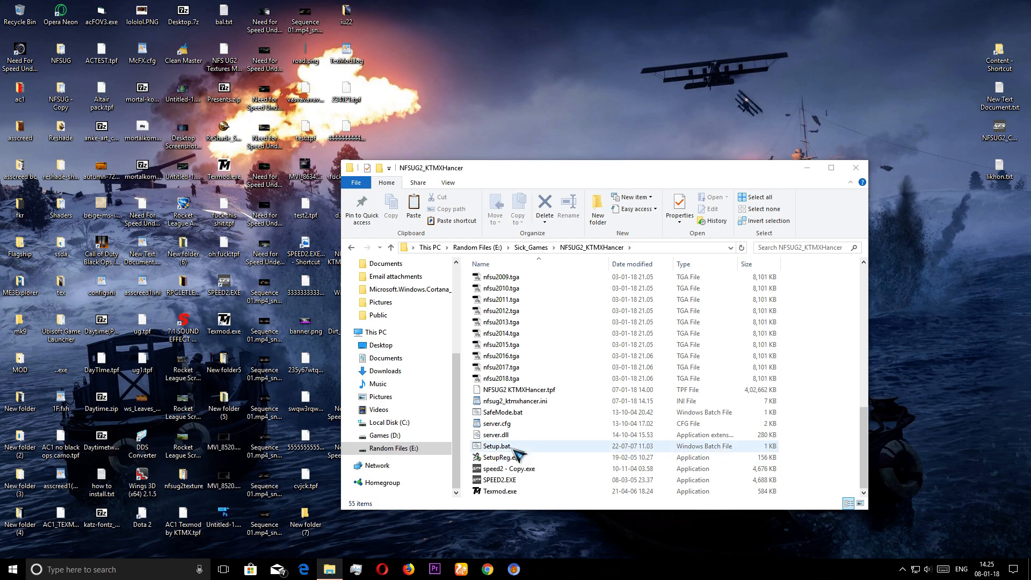
mouse_move(520, 389)
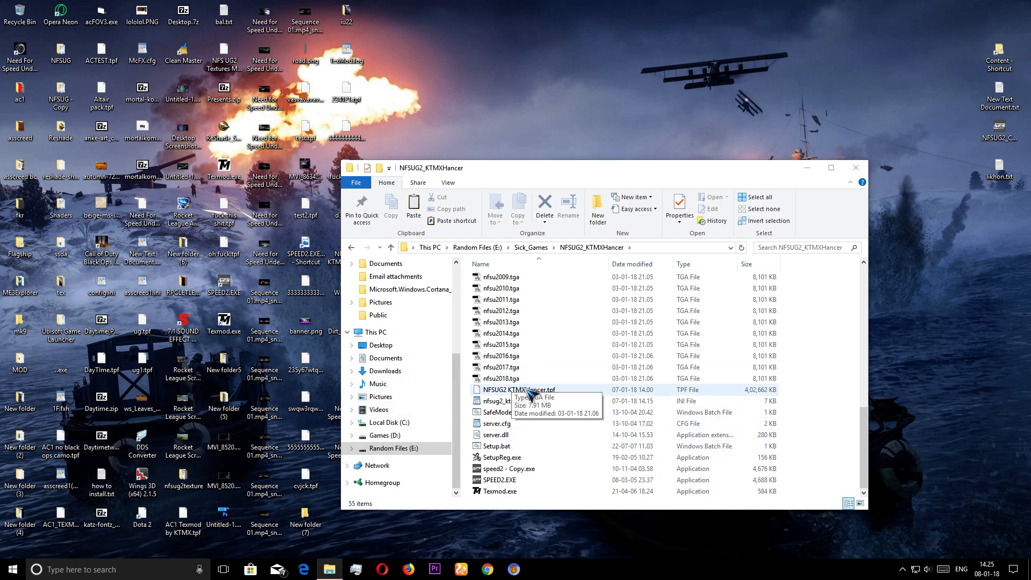
mouse_move(385, 358)
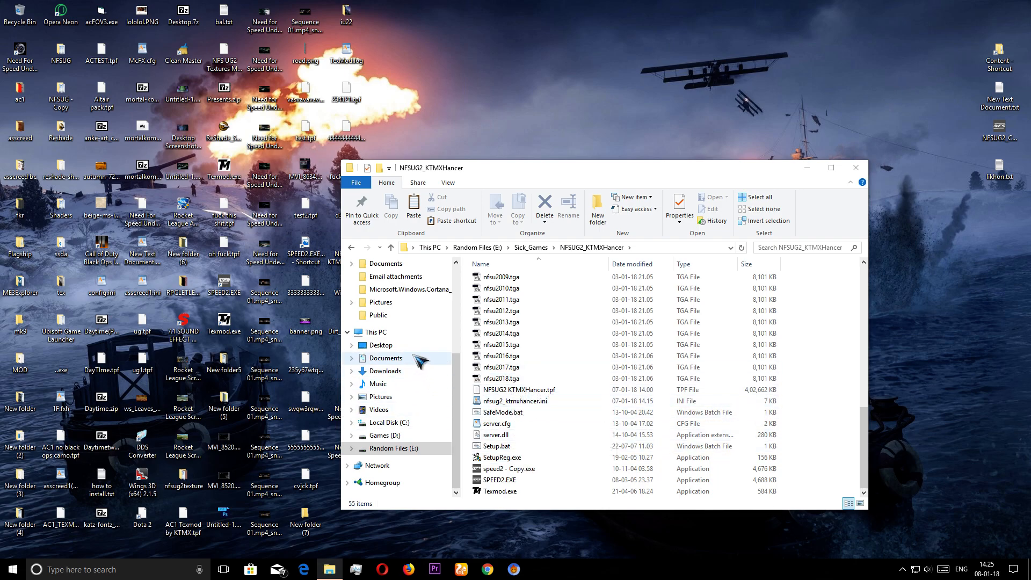
Search Documents for 'resha', then search Downloads for 'reshade'
left_click(386, 357)
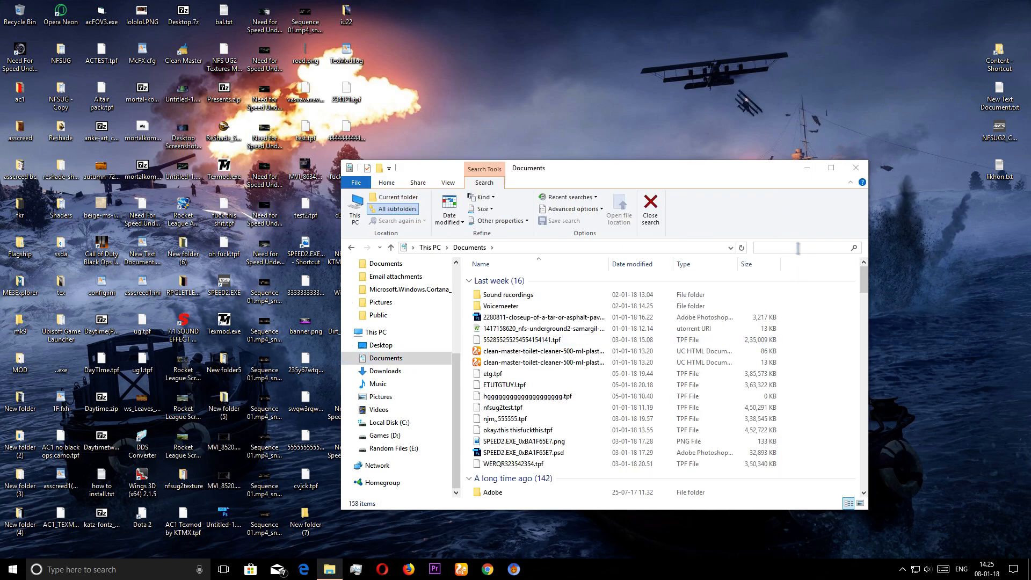
type("resha")
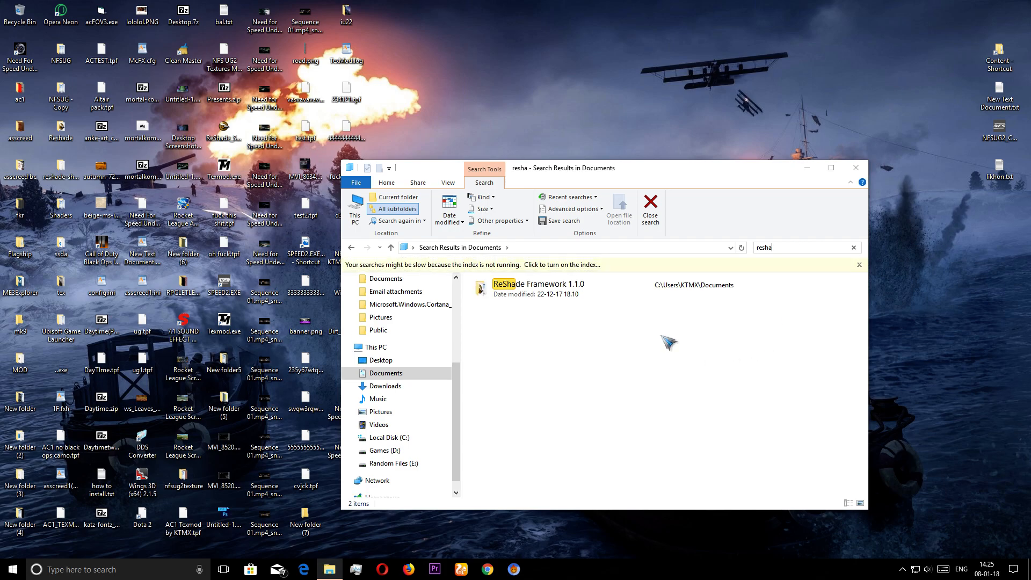
left_click(385, 371)
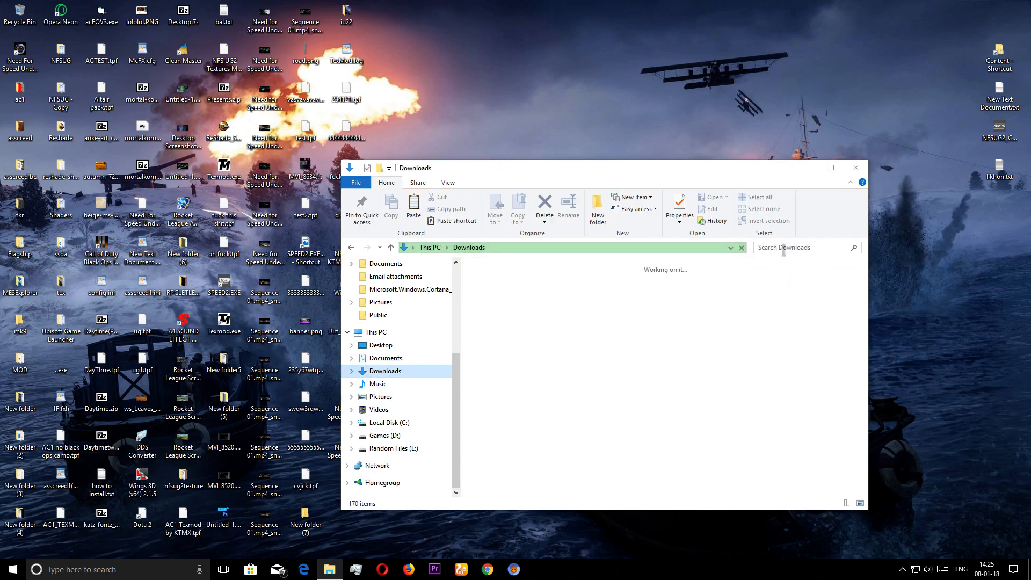
type("resha")
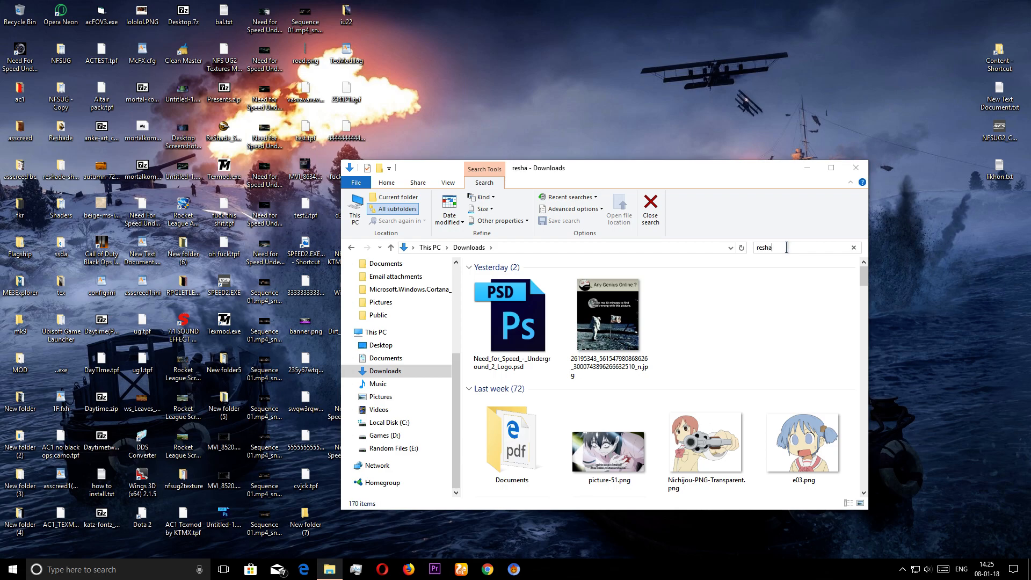
type("de")
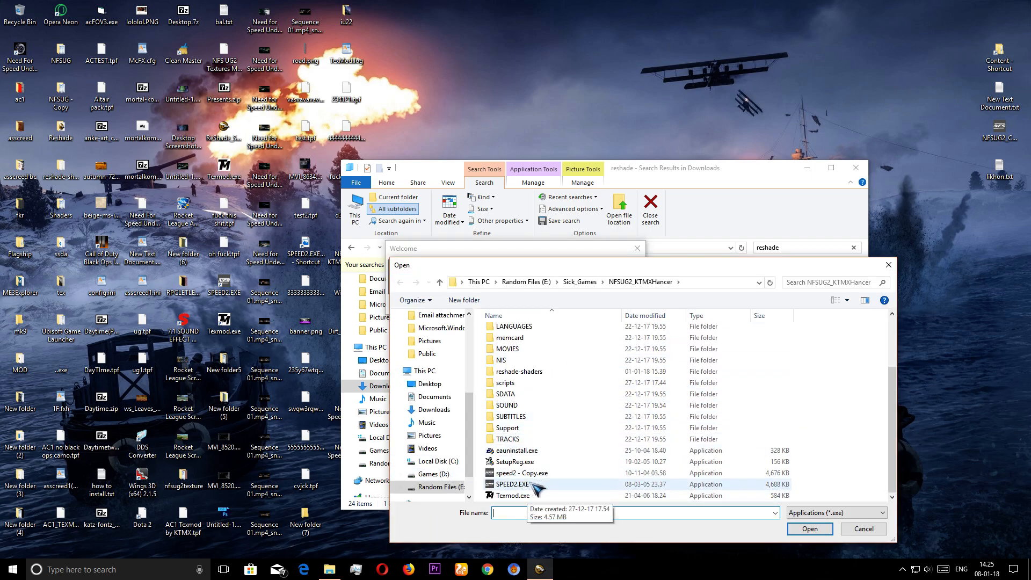
mouse_move(523, 495)
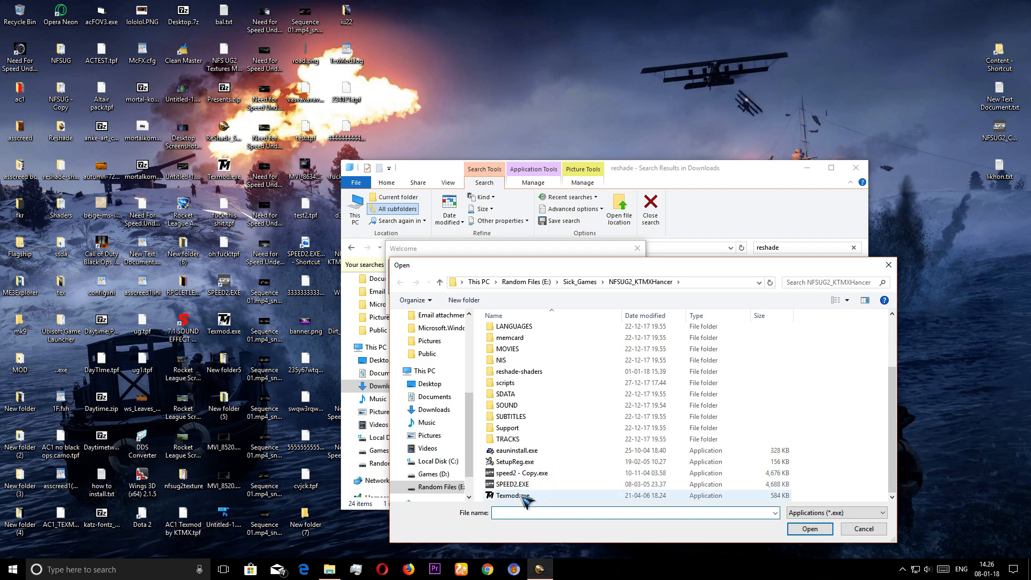
Choose SPEED2.EXE in the NFSUG2_KTMXHancer folder as ReShade's target executable
left_click(515, 484)
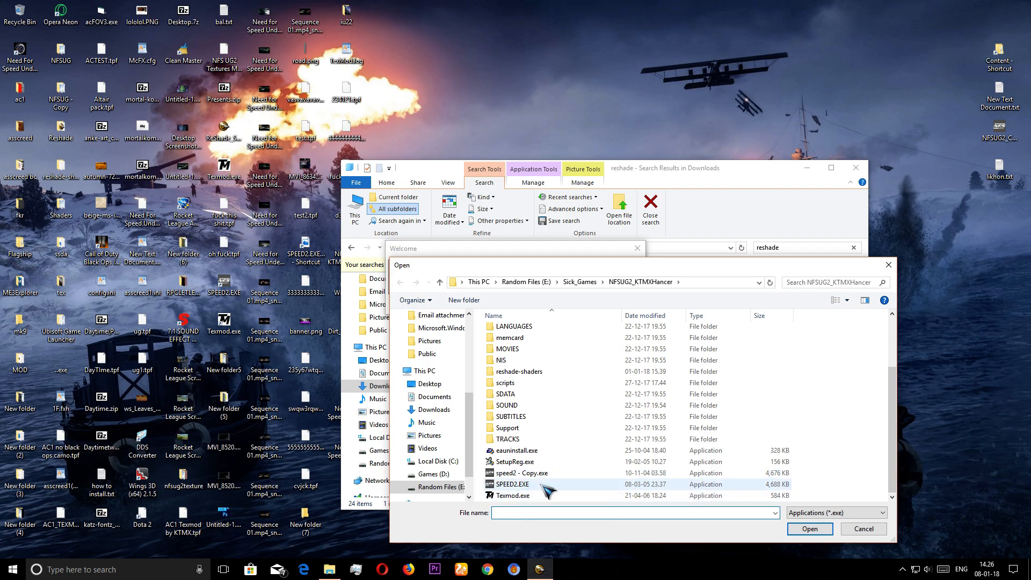
Confirm SPEED2.EXE as ReShade's install target, then browse to Random Files (E:) in Explorer
left_click(809, 528)
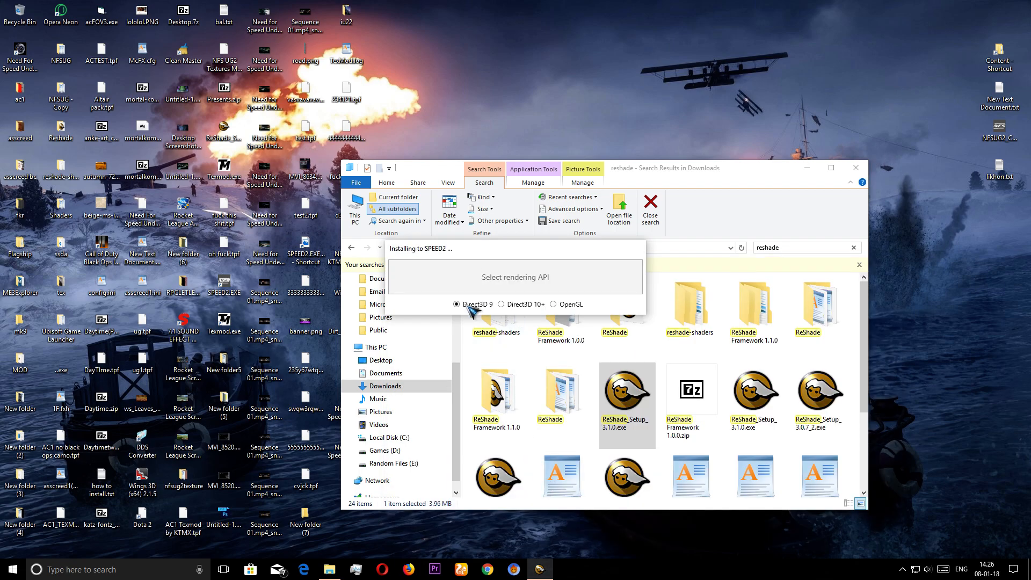
mouse_move(478, 296)
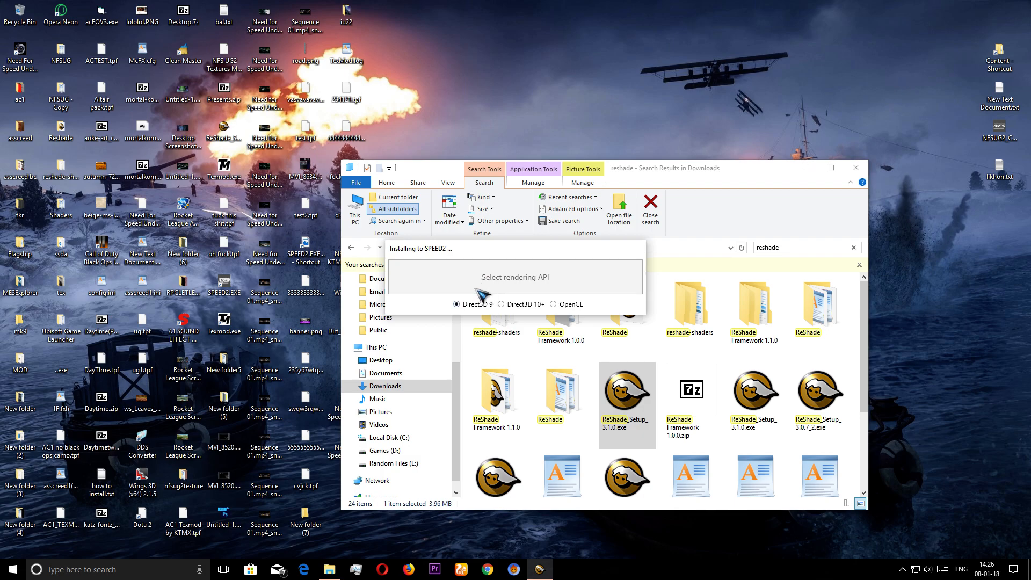
mouse_move(495, 309)
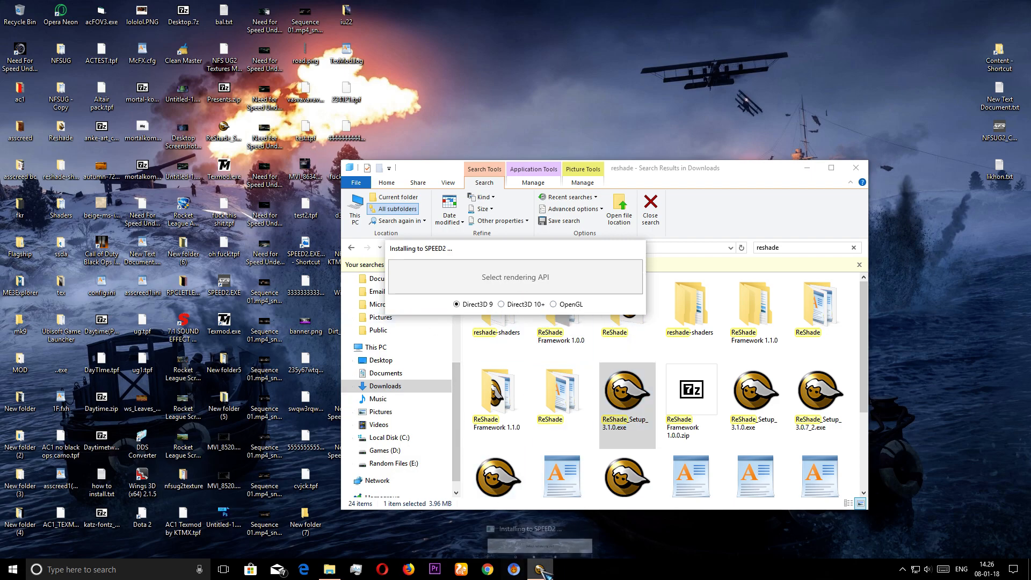
mouse_move(471, 303)
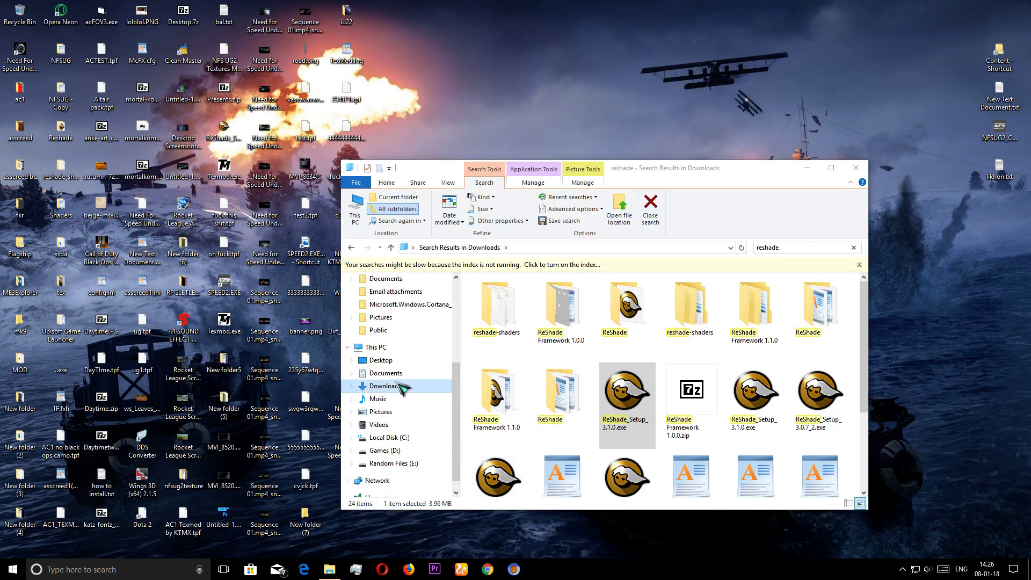
left_click(393, 449)
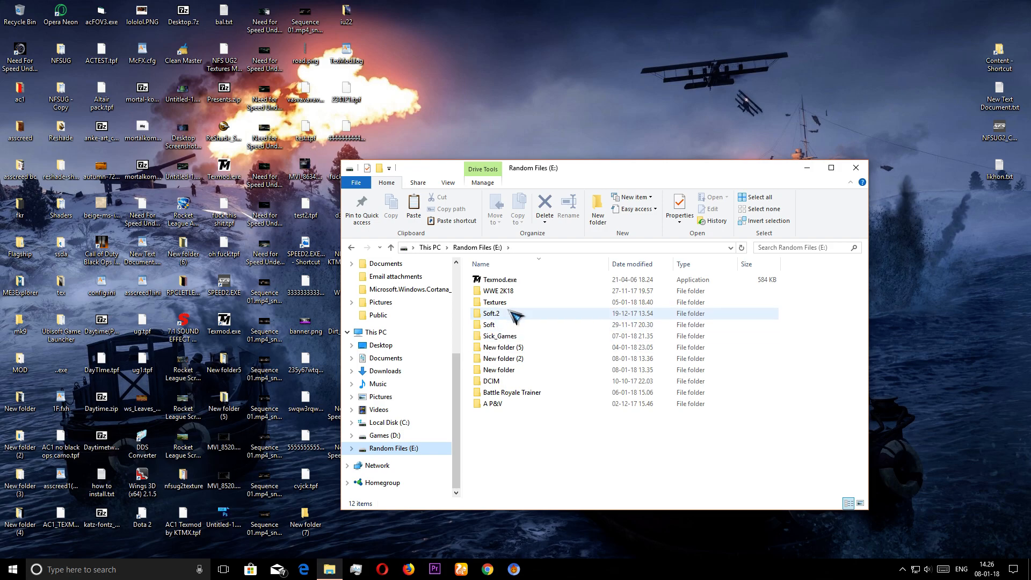
Return to Sick_Games\NFSUG2_KTMXHancer and select the nfsug2_ktmxhancer.ini preset file
double_click(499, 335)
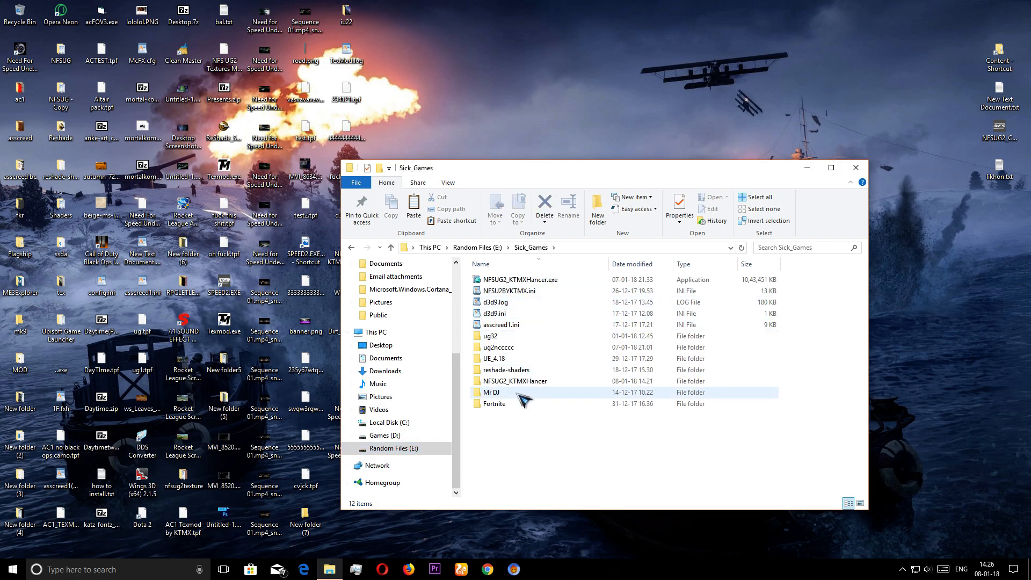
double_click(513, 380)
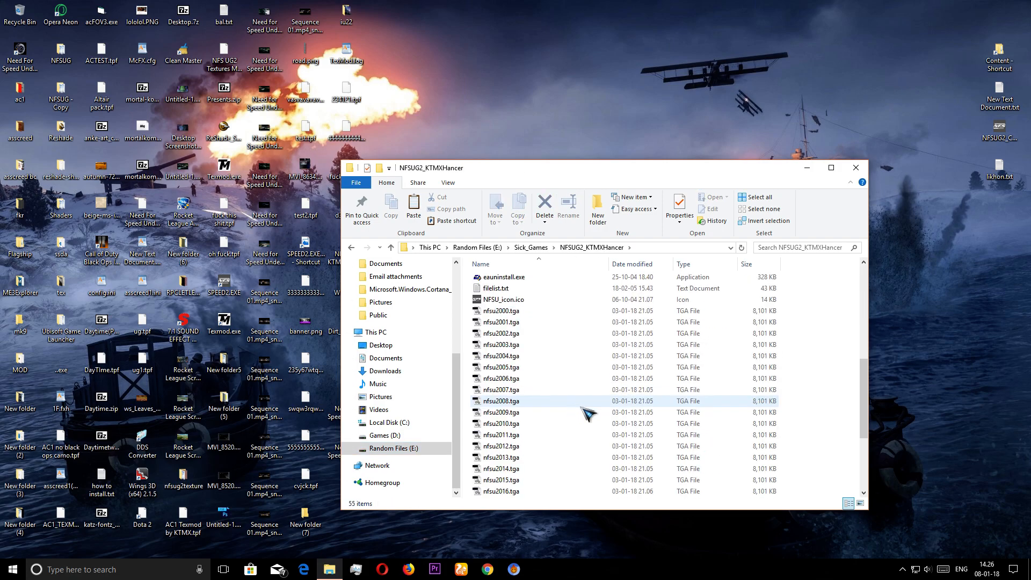
scroll("down", 3)
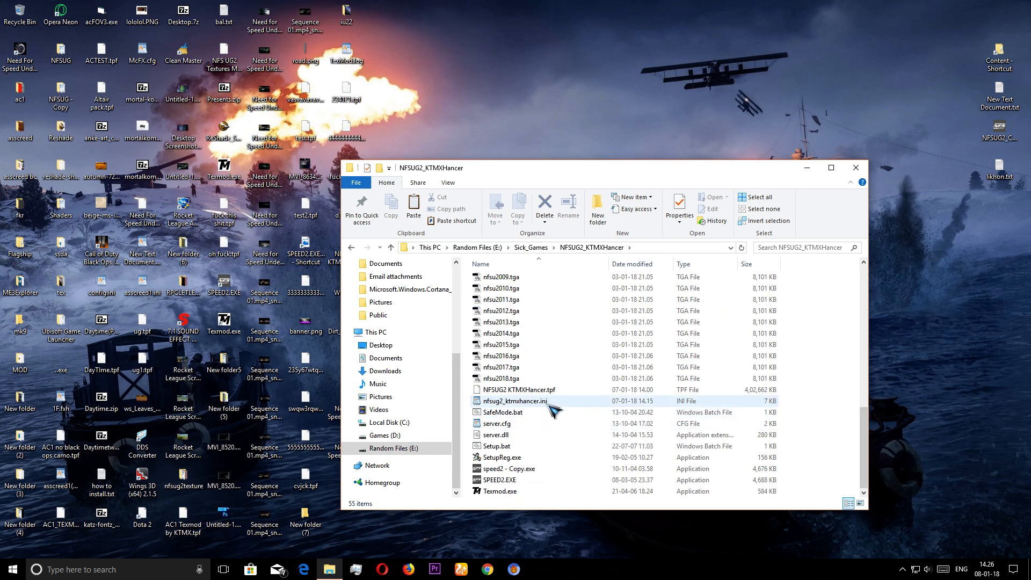
left_click(516, 401)
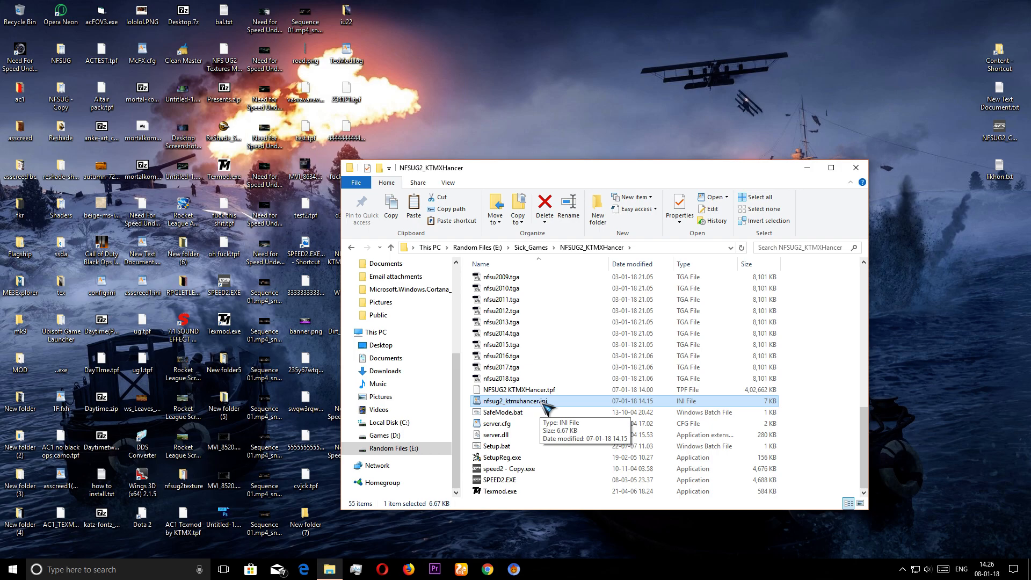
mouse_move(551, 456)
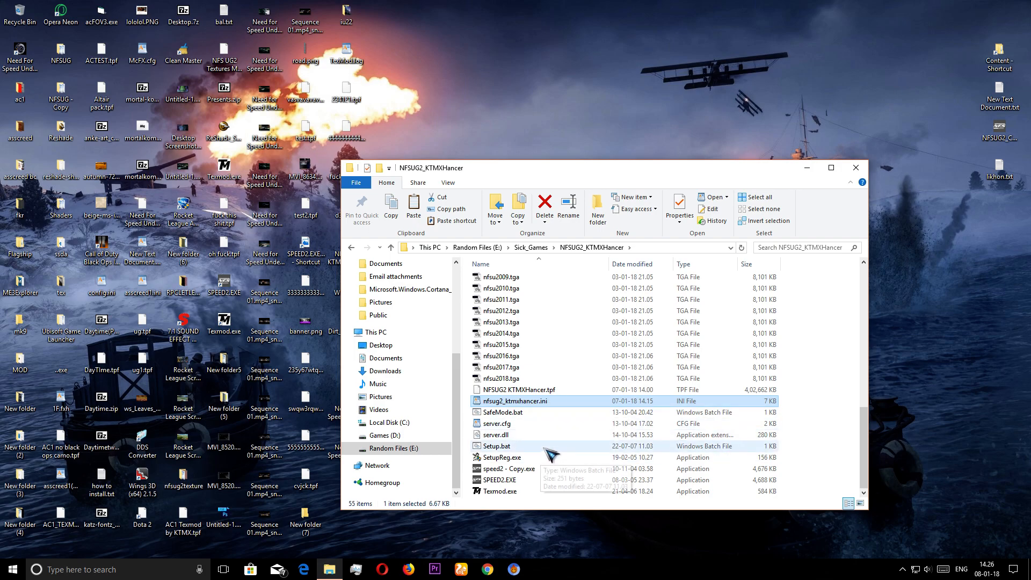
mouse_move(530, 501)
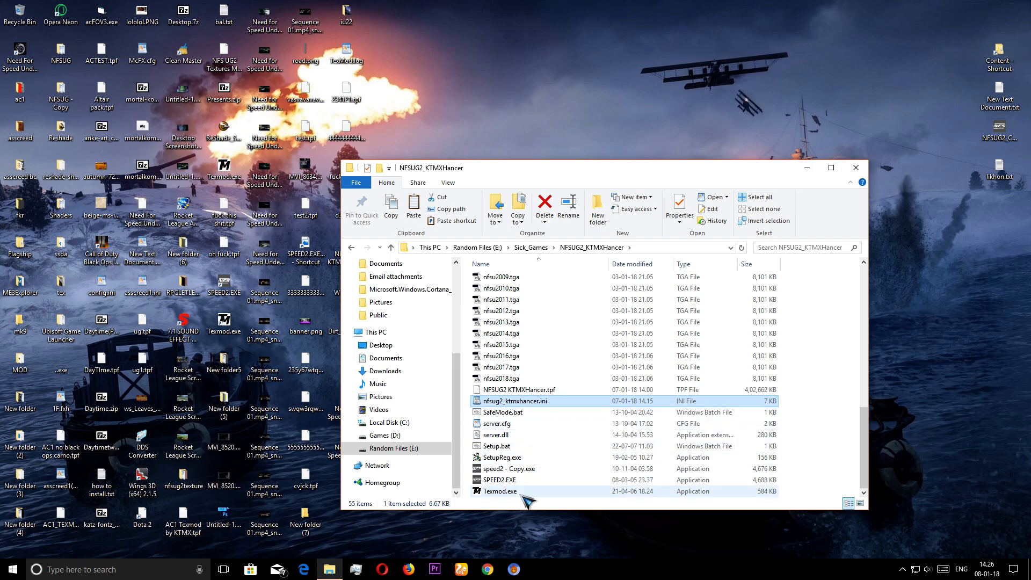
Launch Texmod.exe and browse to set SPEED2.EXE as its target application
double_click(500, 491)
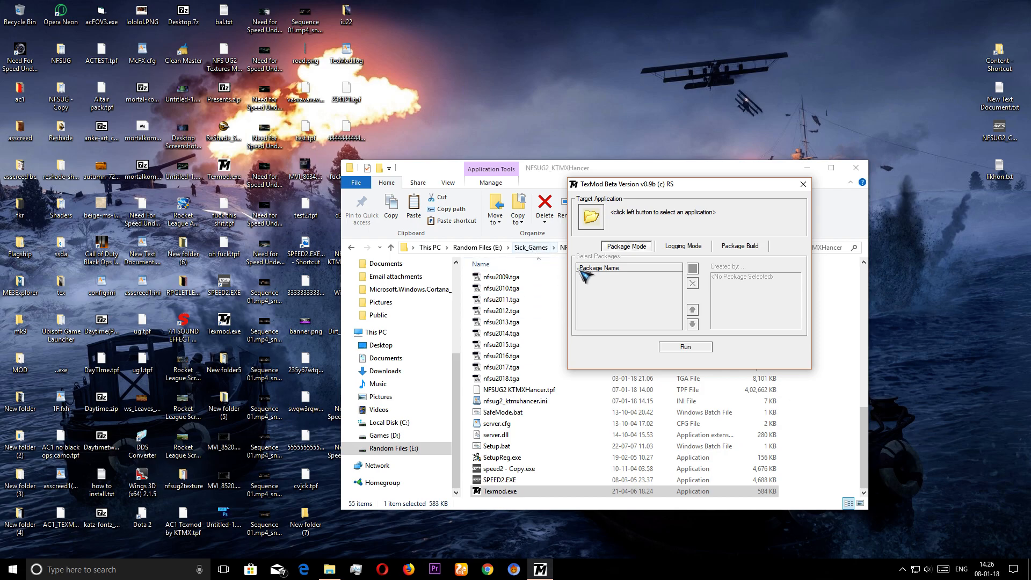
left_click(589, 215)
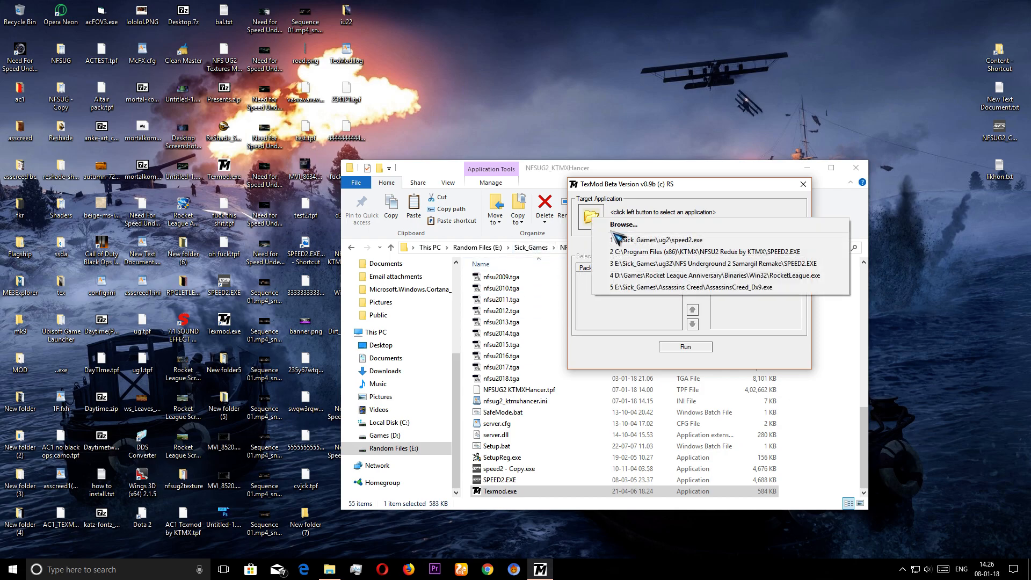
mouse_move(623, 225)
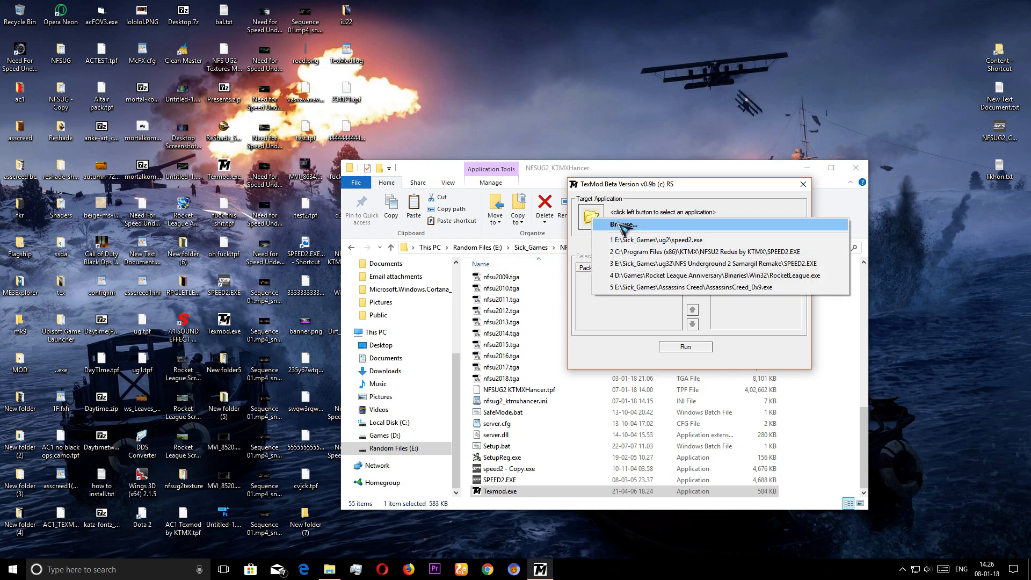
left_click(628, 224)
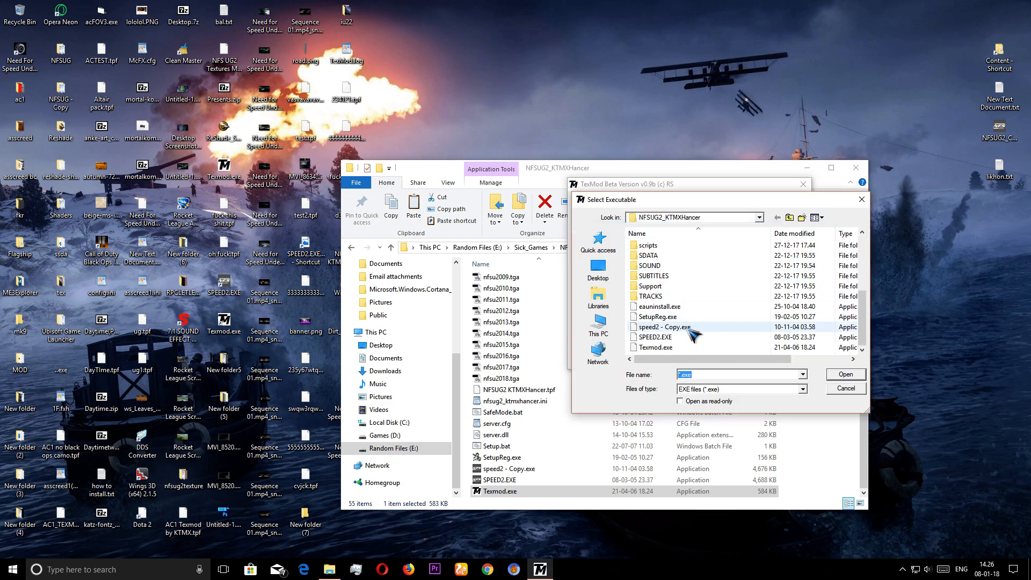
mouse_move(653, 337)
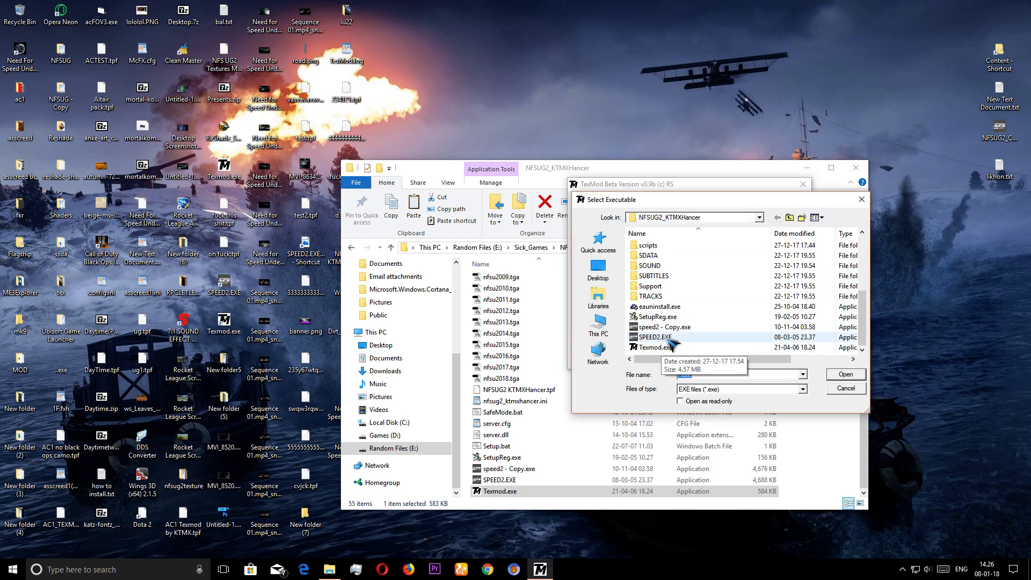
mouse_move(678, 341)
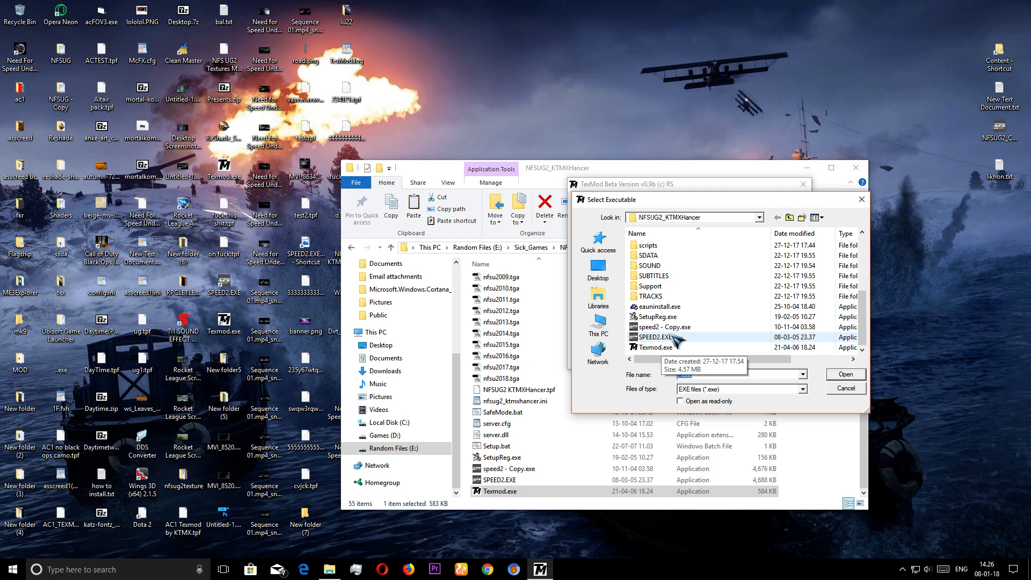
left_click(844, 375)
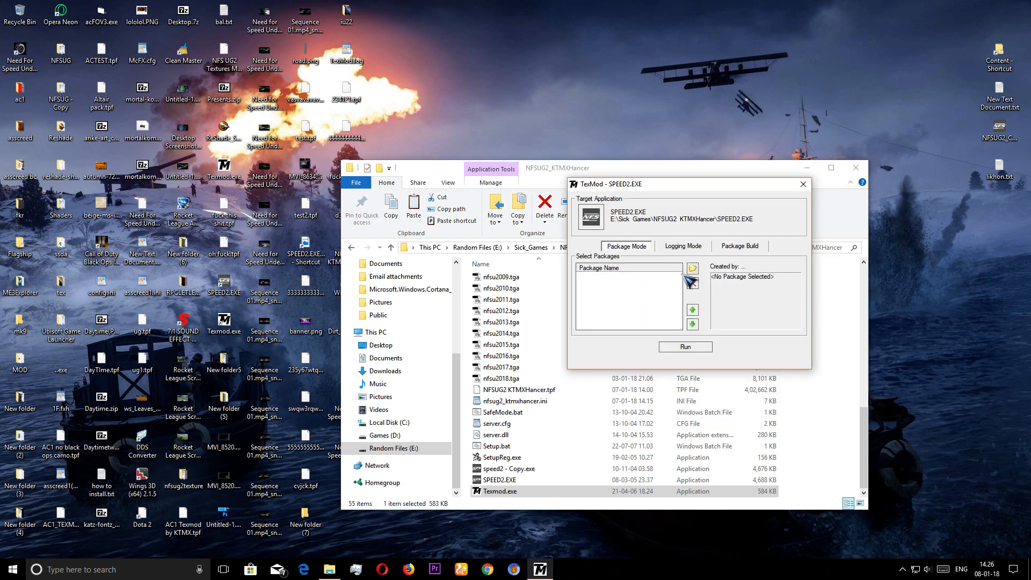
Add the NFSUG2 KTMXHancer.tpf package in TexMod and run the game with it applied
left_click(691, 267)
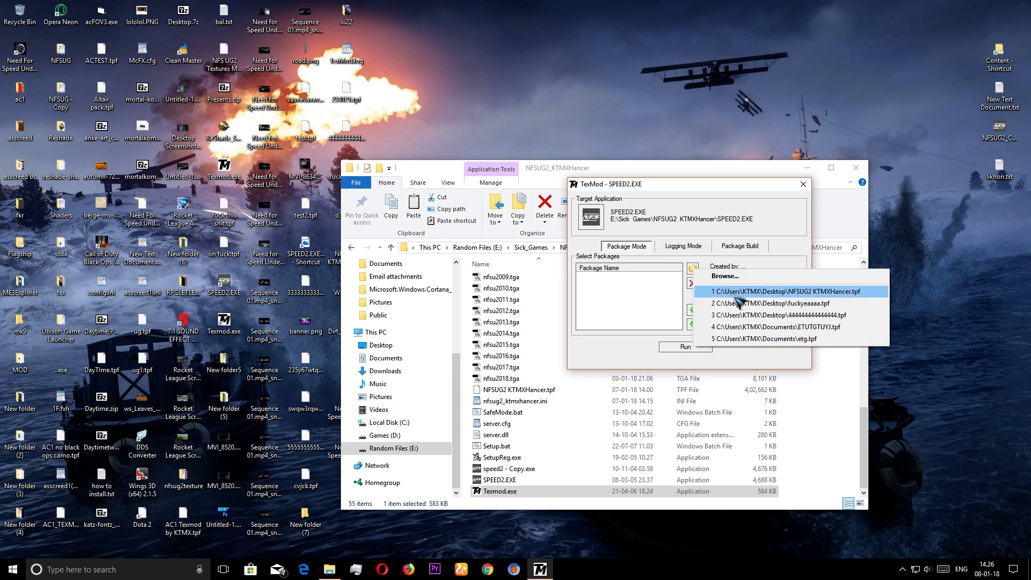
mouse_move(569, 314)
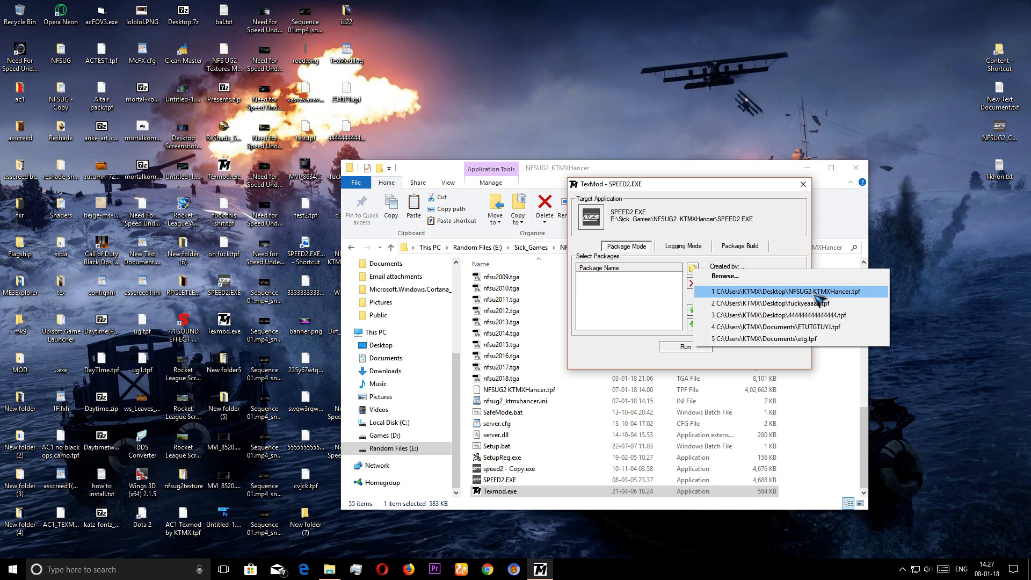
left_click(726, 276)
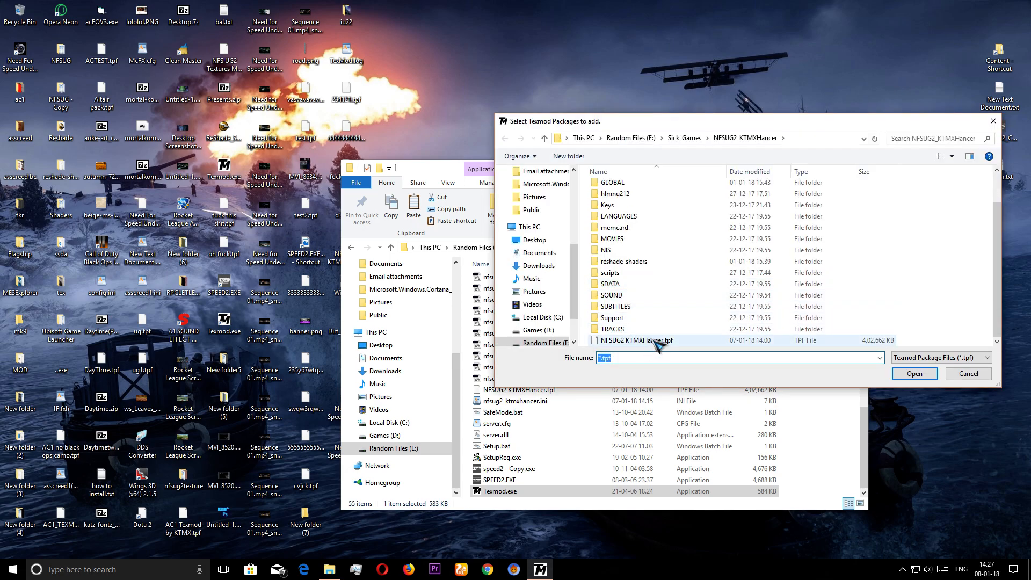
left_click(914, 374)
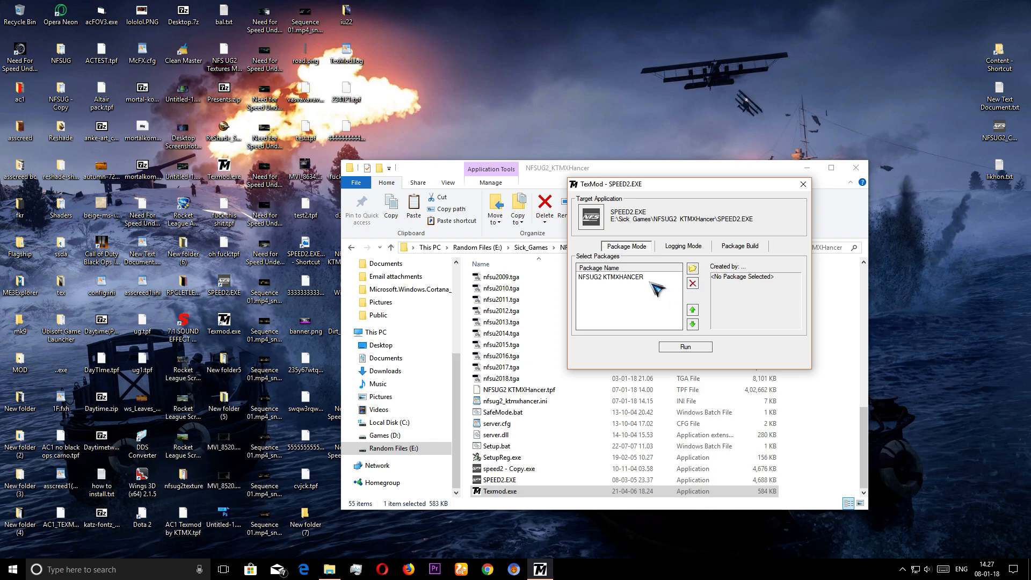
left_click(611, 276)
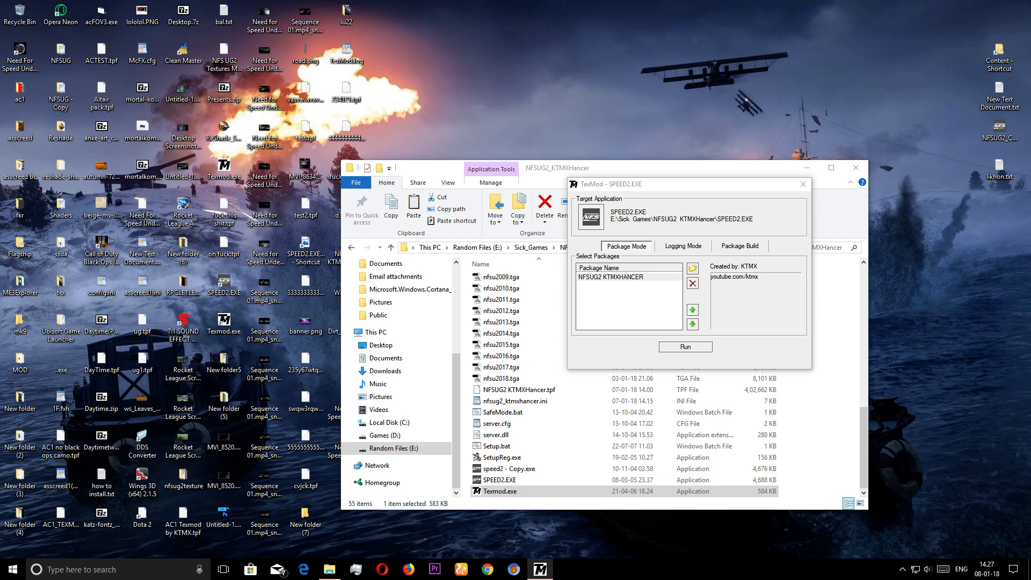
left_click(685, 346)
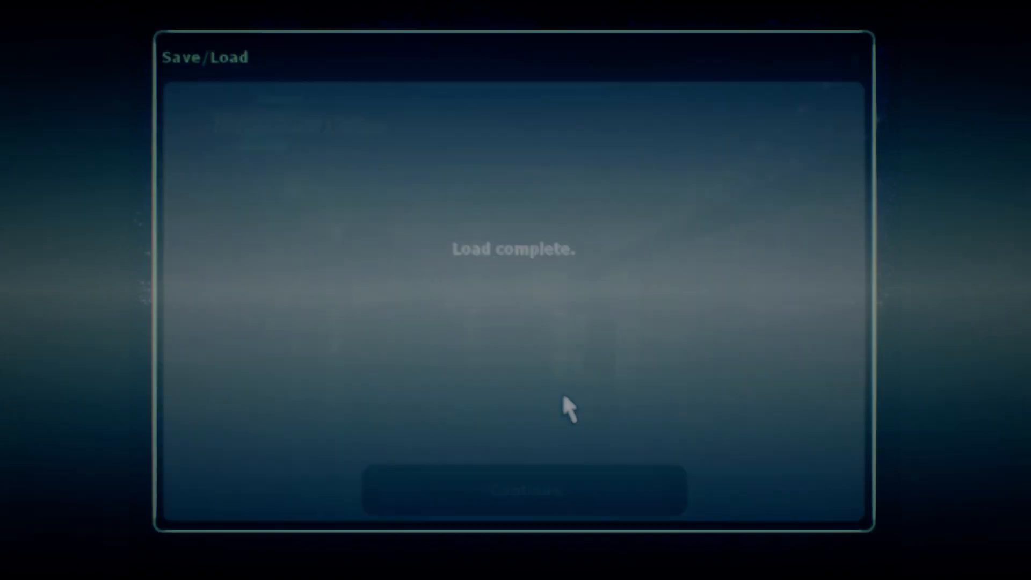
Continue past the load screen, pick the nfsug2_ktmxhancer.ini ReShade preset and close the overlay
left_click(524, 489)
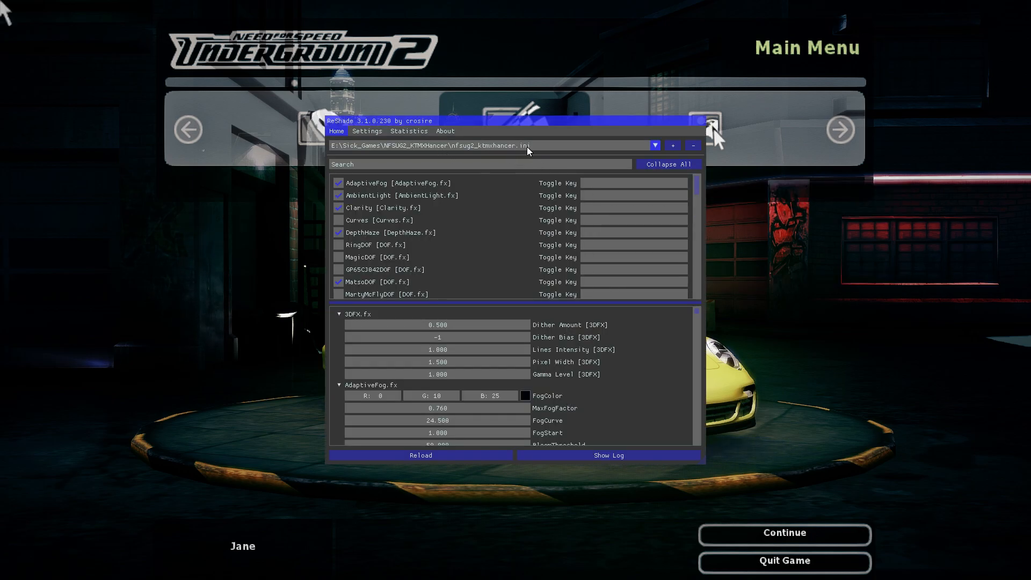
left_click(654, 145)
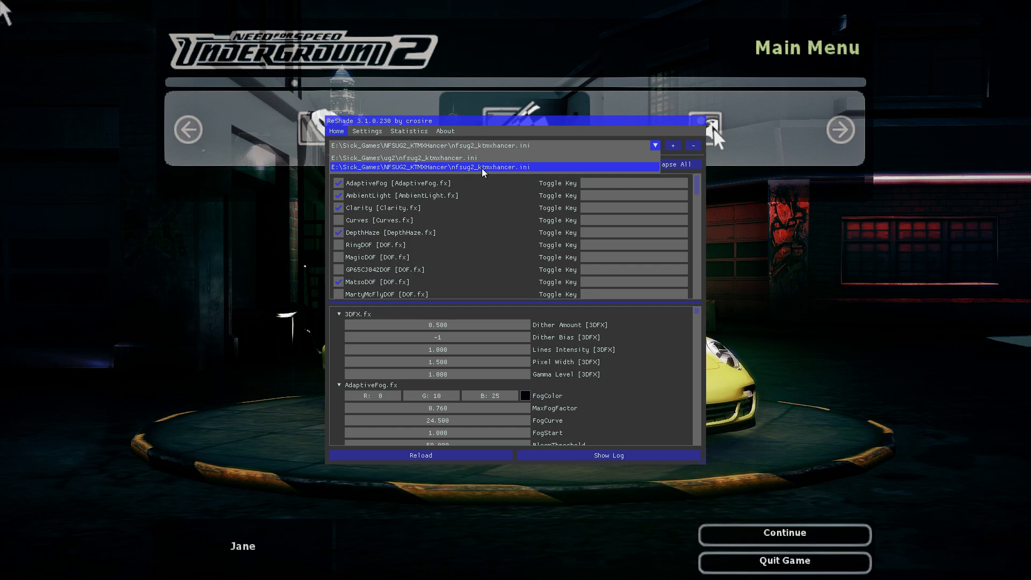
mouse_move(515, 172)
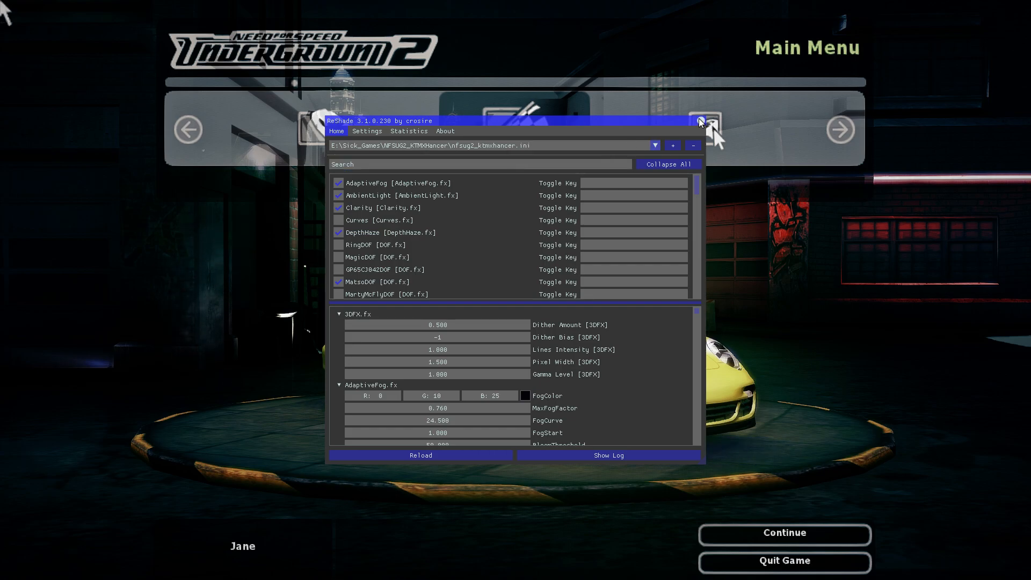
left_click(699, 122)
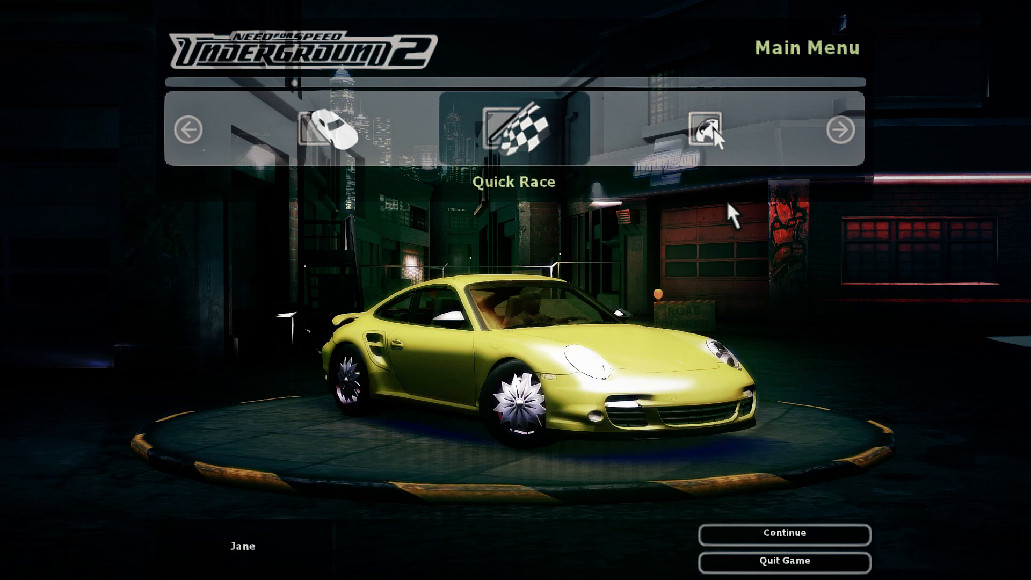
Navigate Options > Display to reach the Customize Display Settings screen
left_click(840, 130)
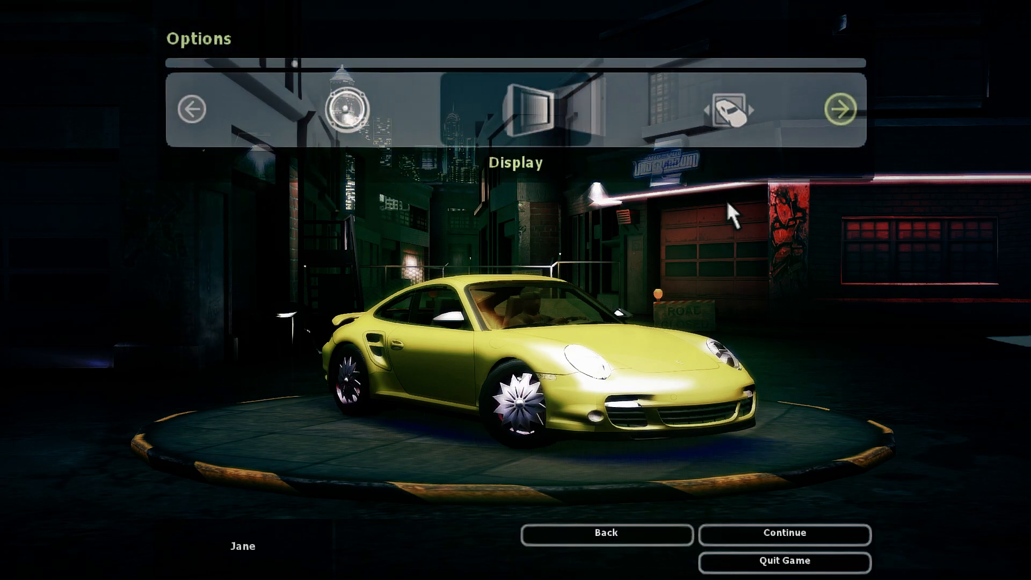
left_click(525, 109)
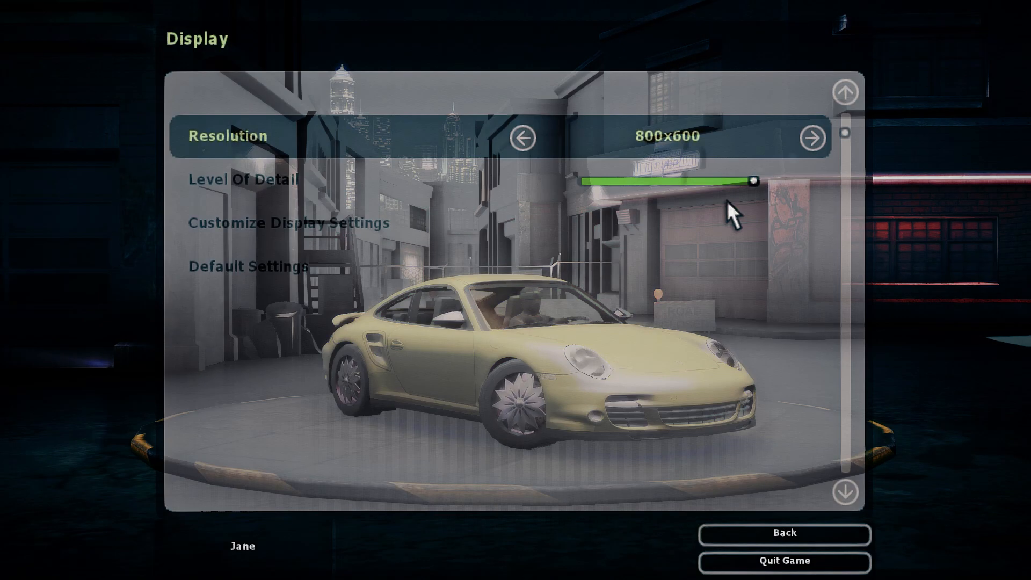
left_click(288, 222)
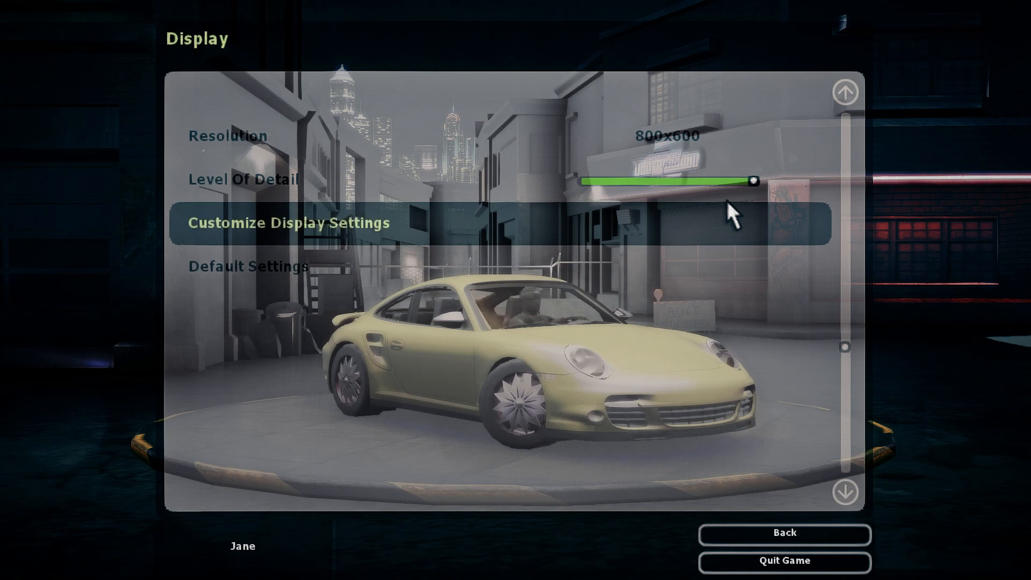
left_click(279, 222)
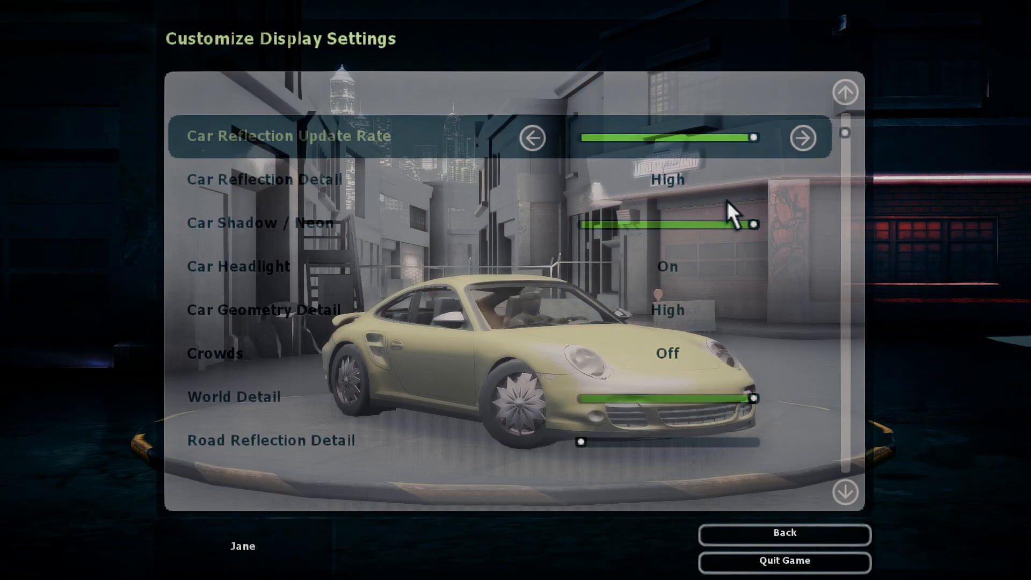